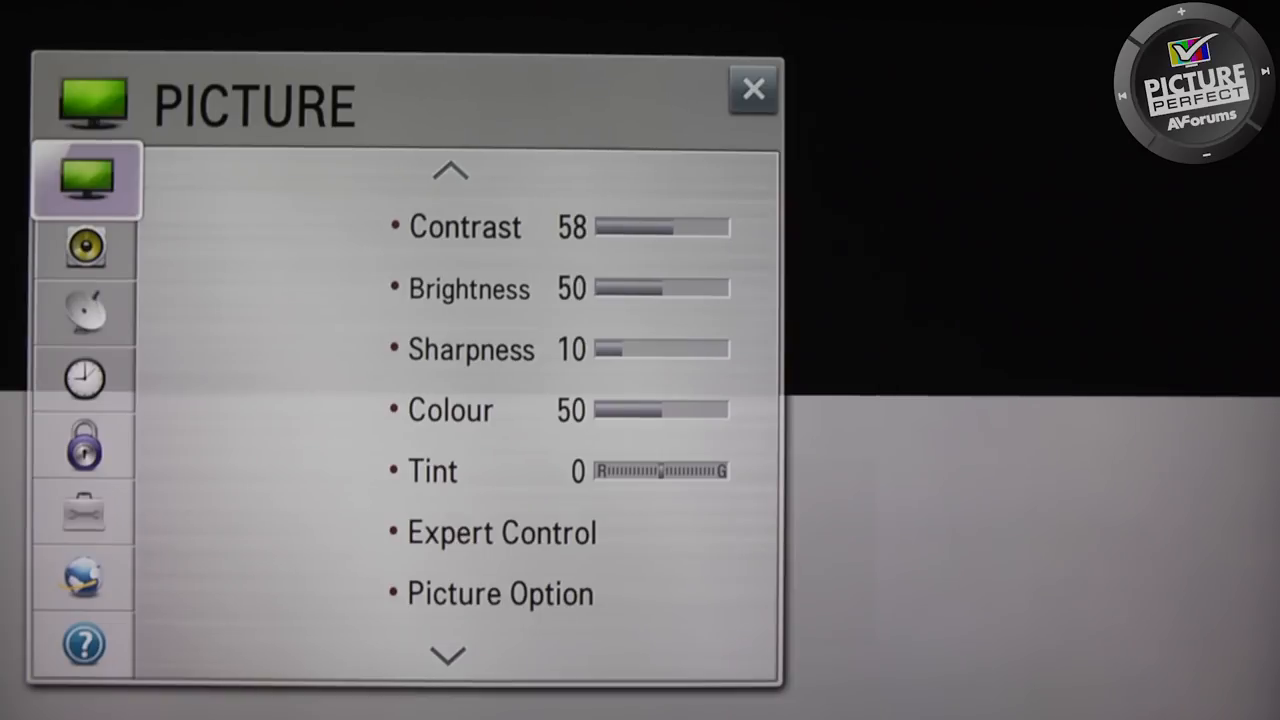
Raise Brightness from 50 to 56 over the dark test pattern
click(465, 227)
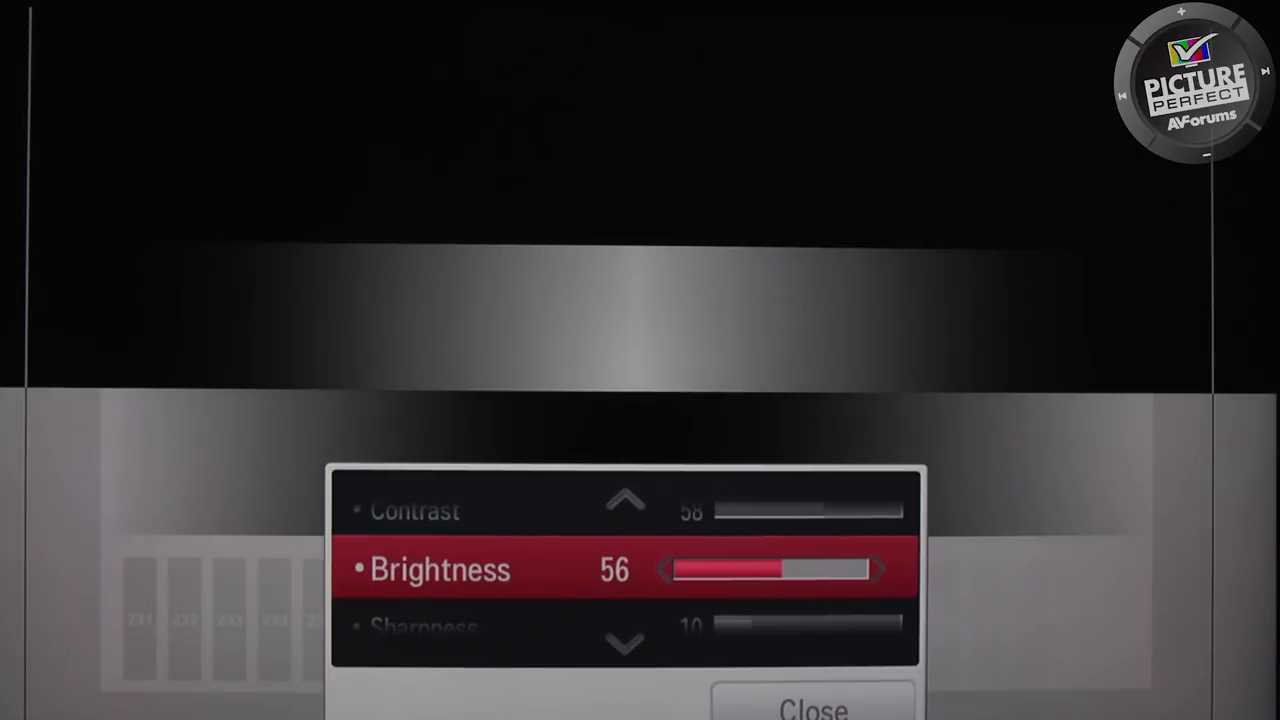
Push the Brightness slider up to 81
click(874, 569)
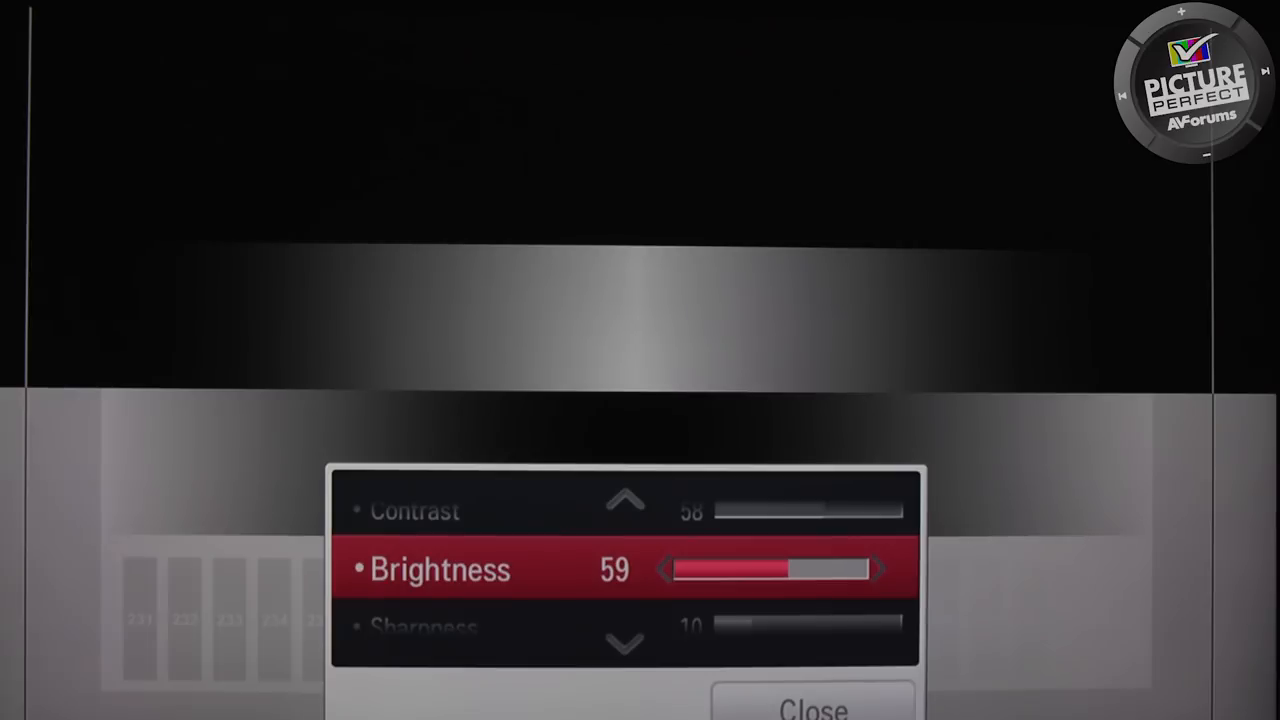
click(873, 569)
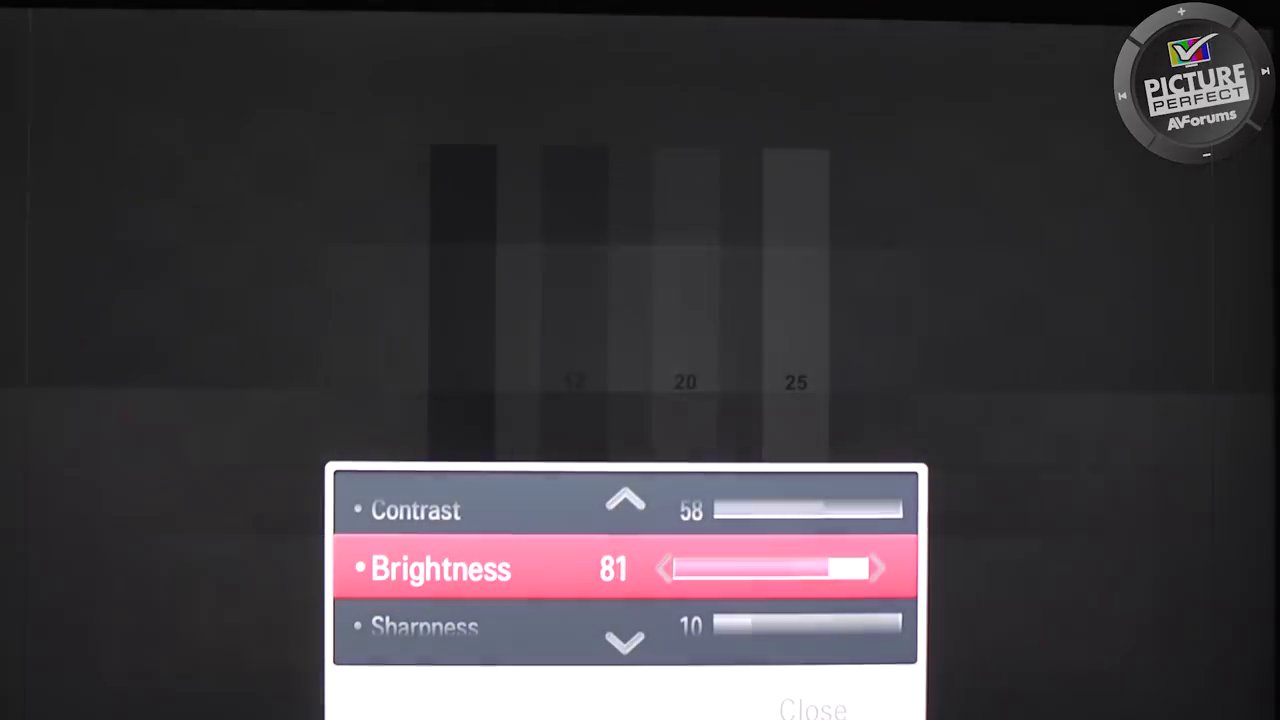
Lower Brightness back down to 58 until the dark grey bars fade away
click(663, 568)
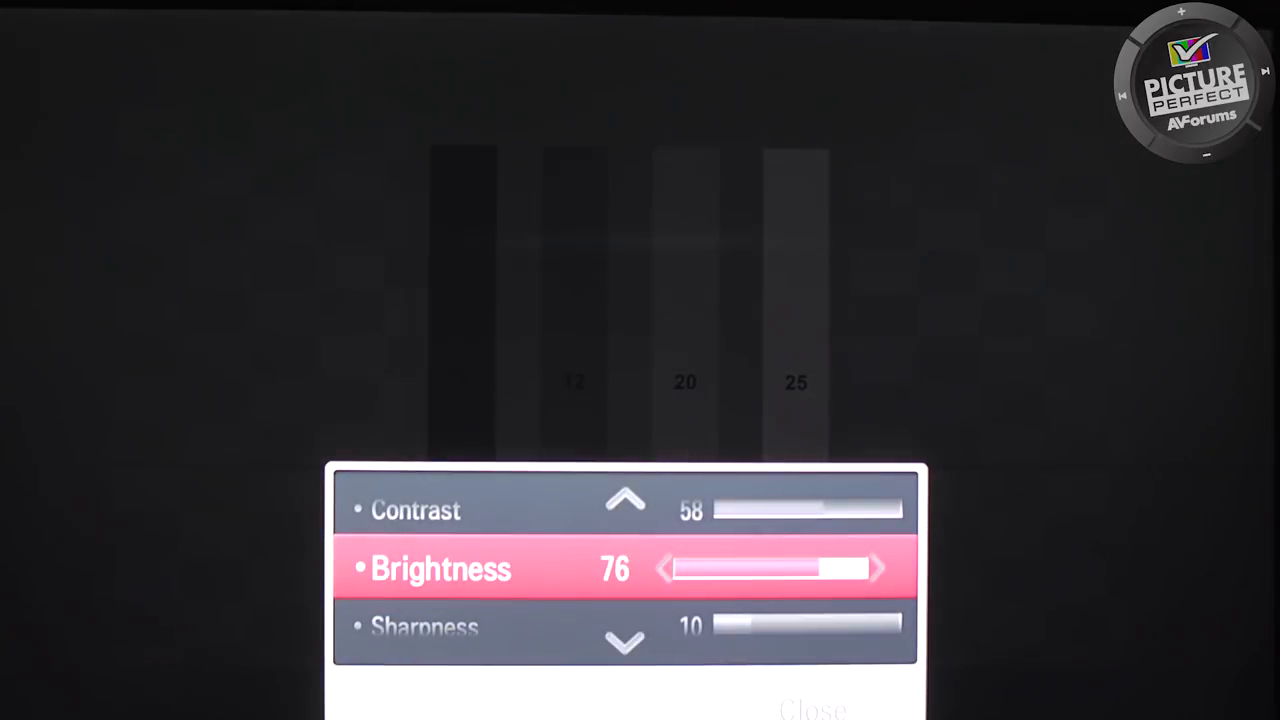
click(663, 568)
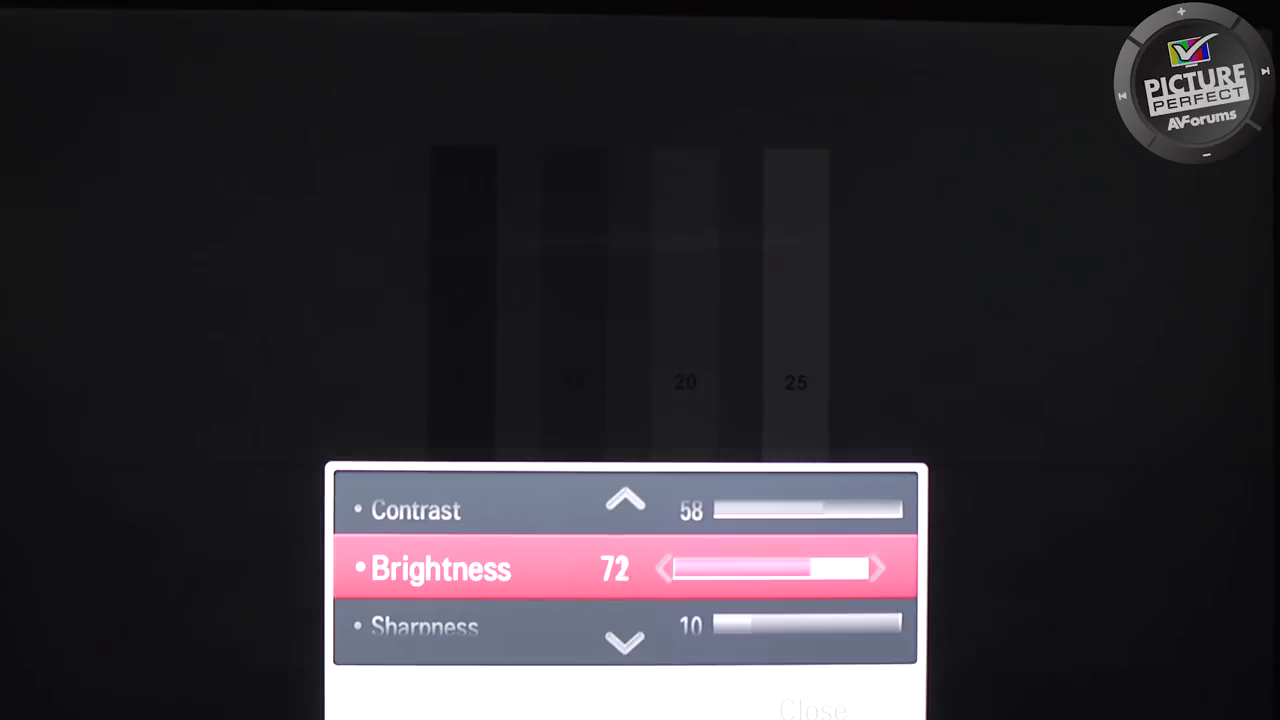
click(663, 568)
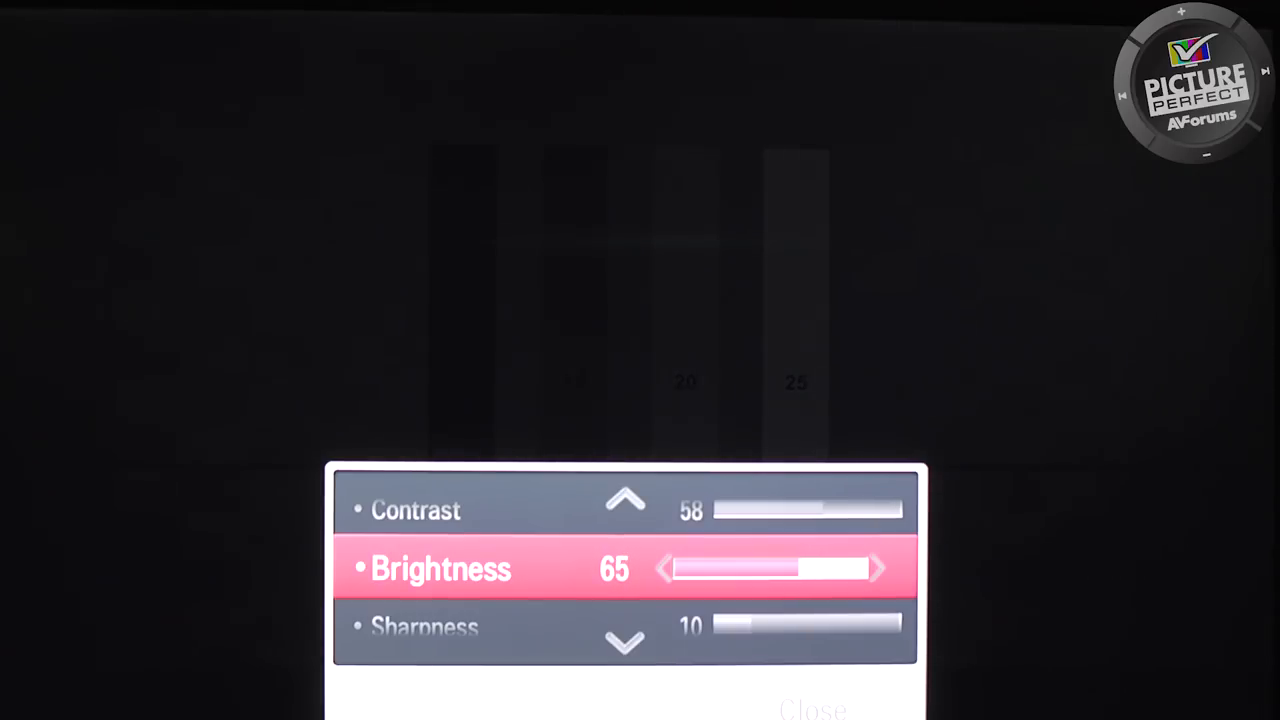
click(663, 568)
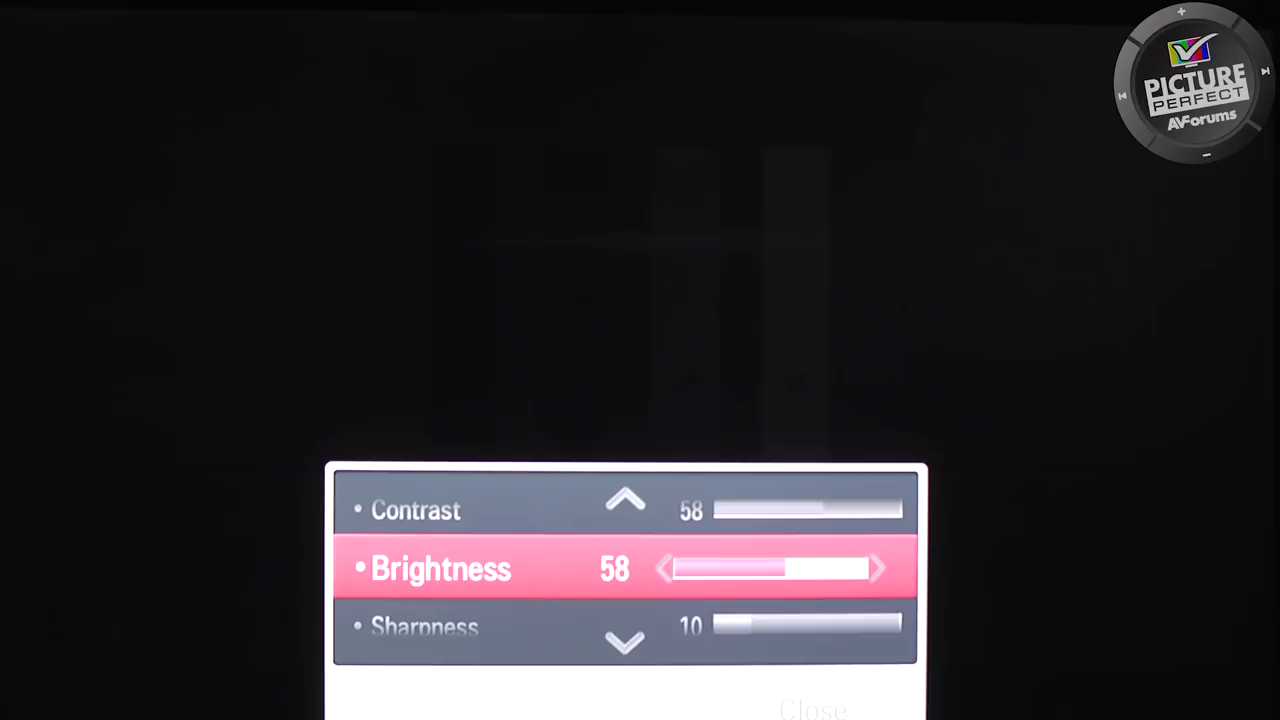
click(664, 568)
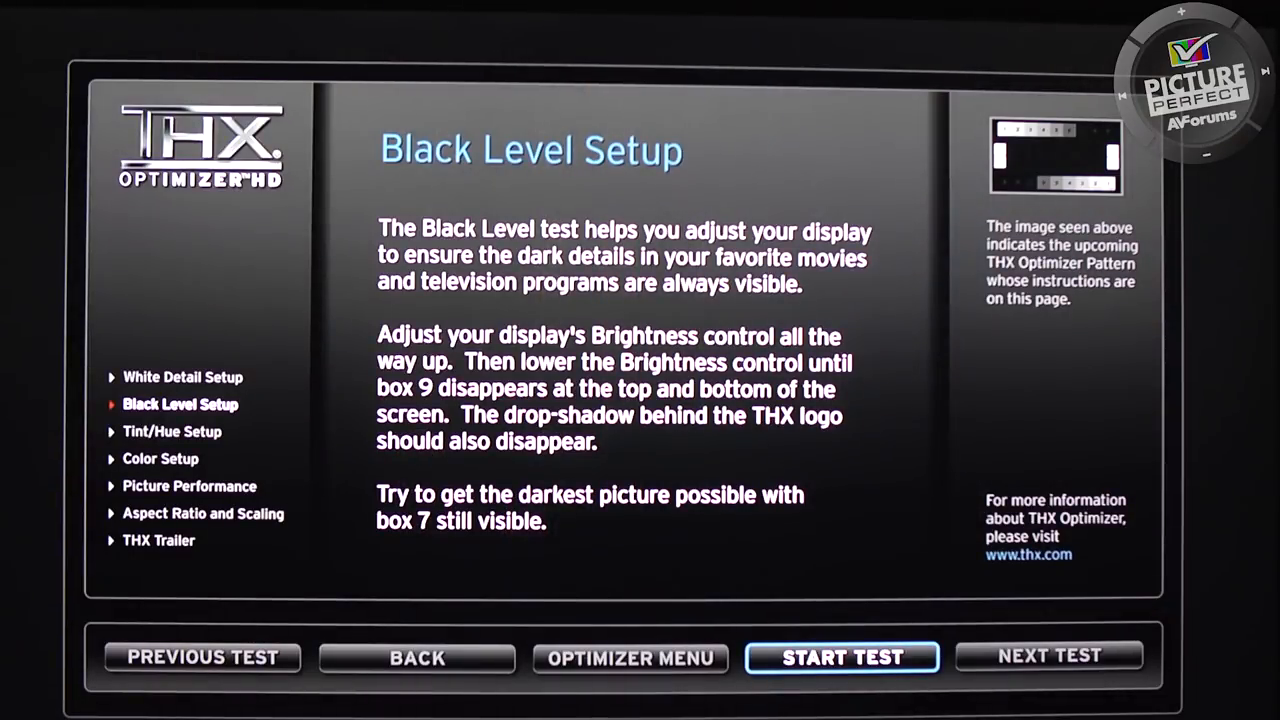
Start the Black Level test to show the numbered grey boxes around the THX logo
click(842, 657)
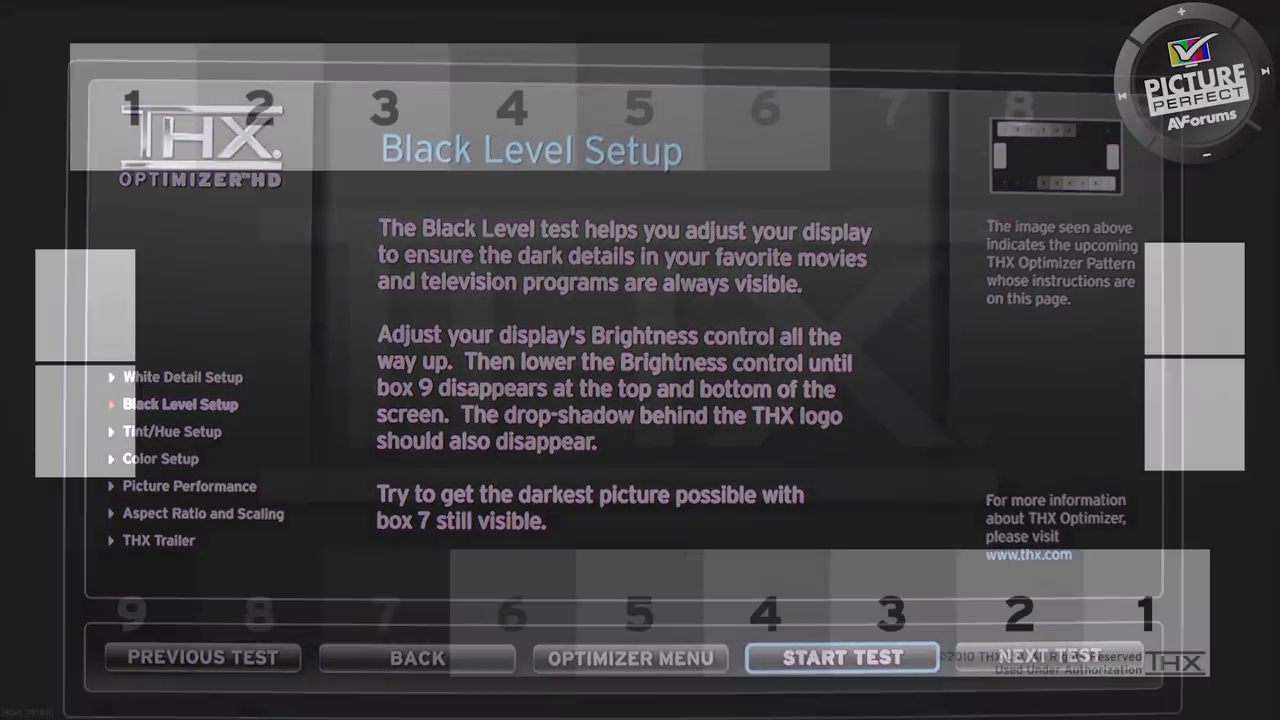
click(841, 657)
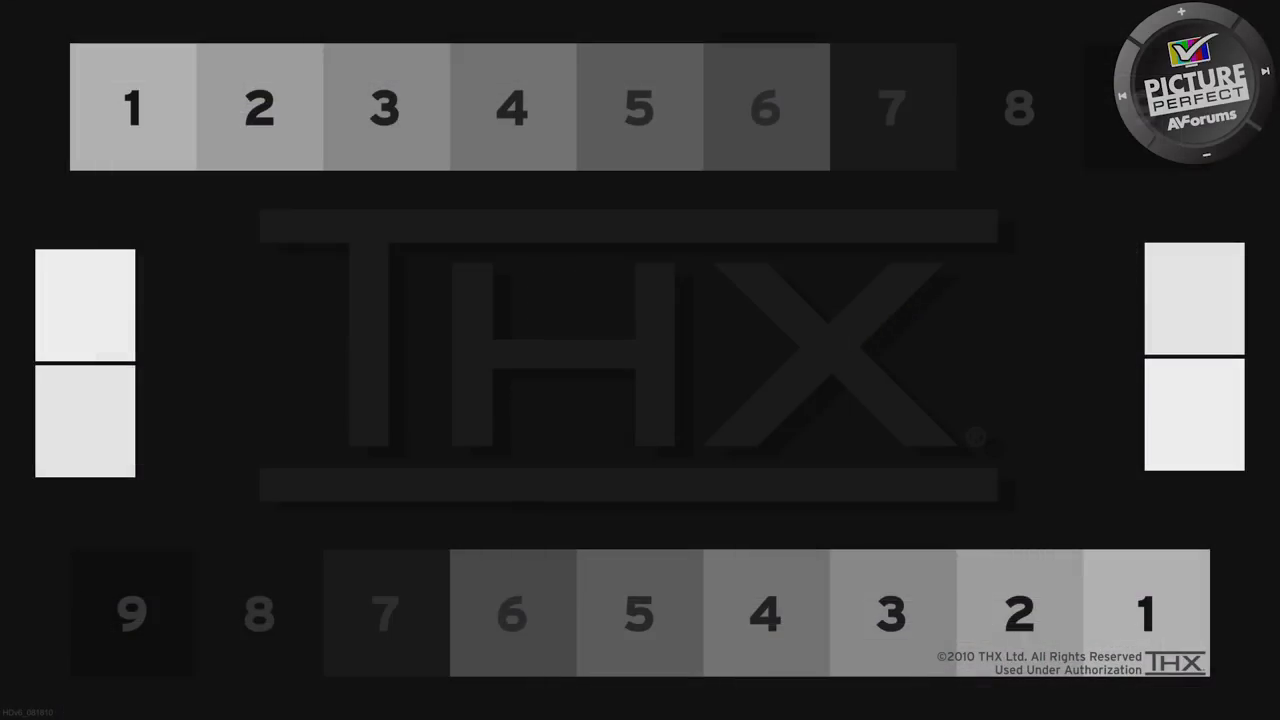